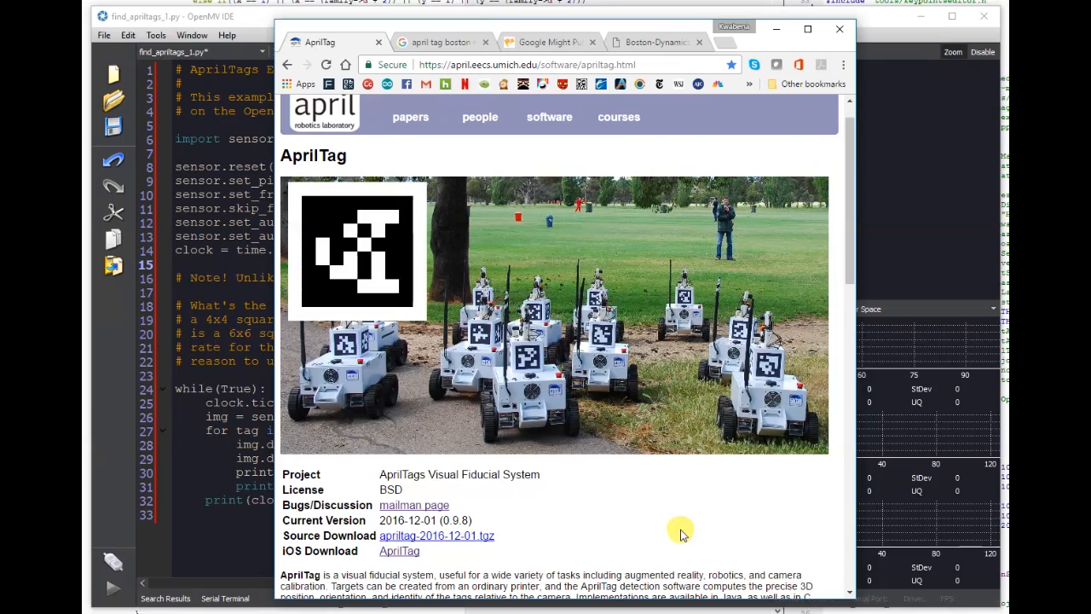
{"action": "mouse_move", "coordinate": [672, 535]}
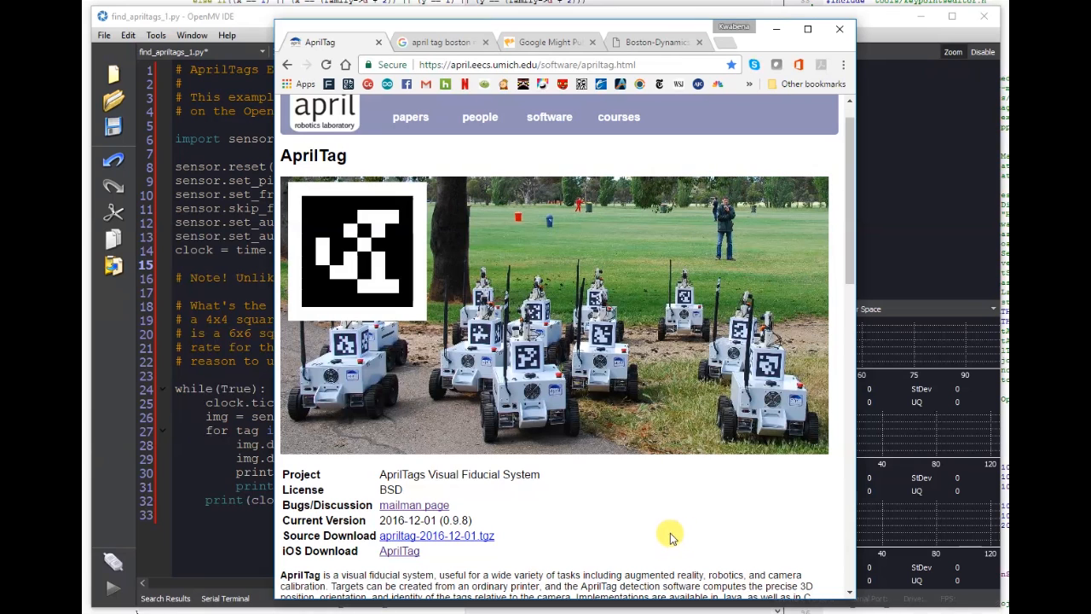
Switch to the Chrome tab showing the Boston Dynamics robot carrying an AprilTag-marked box
{"action": "left_click", "coordinate": [656, 41]}
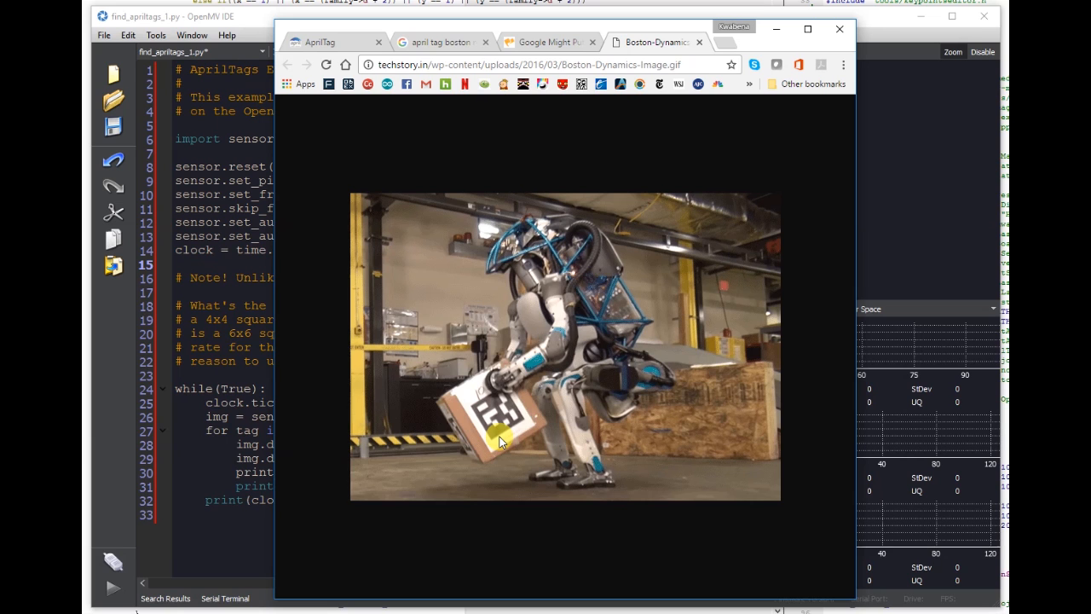
{"action": "mouse_move", "coordinate": [484, 432]}
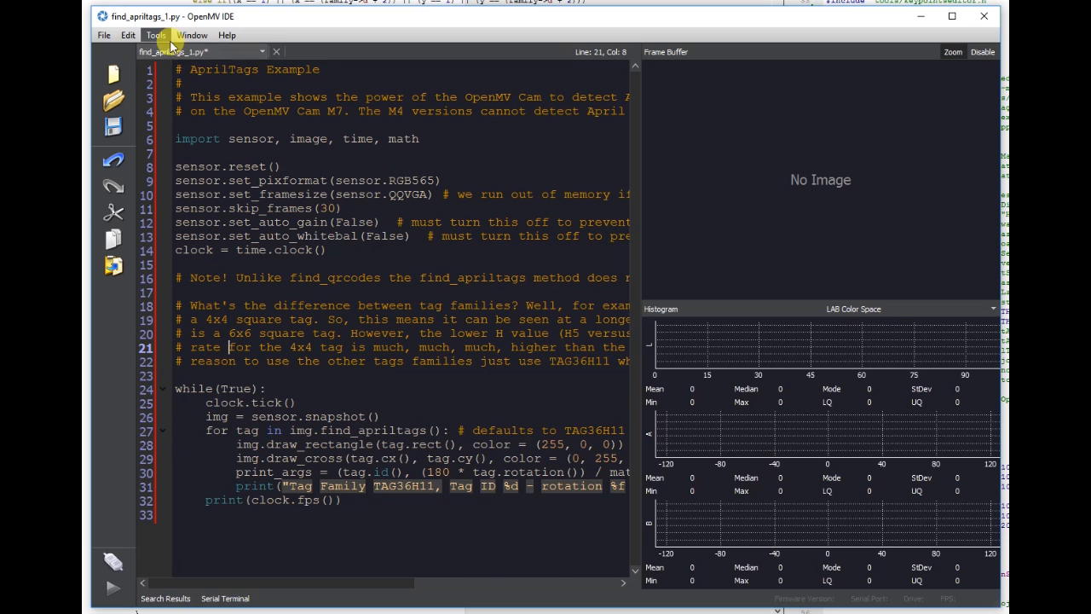
Launch the AprilTag Generator for the TAG36H11 family (587 tags, recommended) from Tools > Machine Vision
{"action": "left_click", "coordinate": [155, 35]}
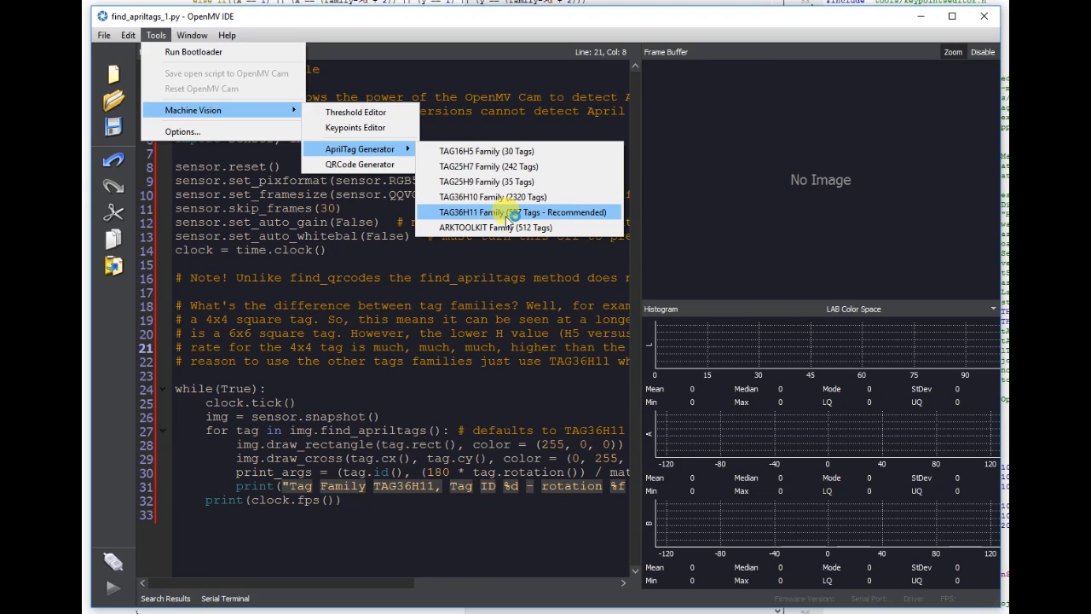
{"action": "mouse_move", "coordinate": [501, 212]}
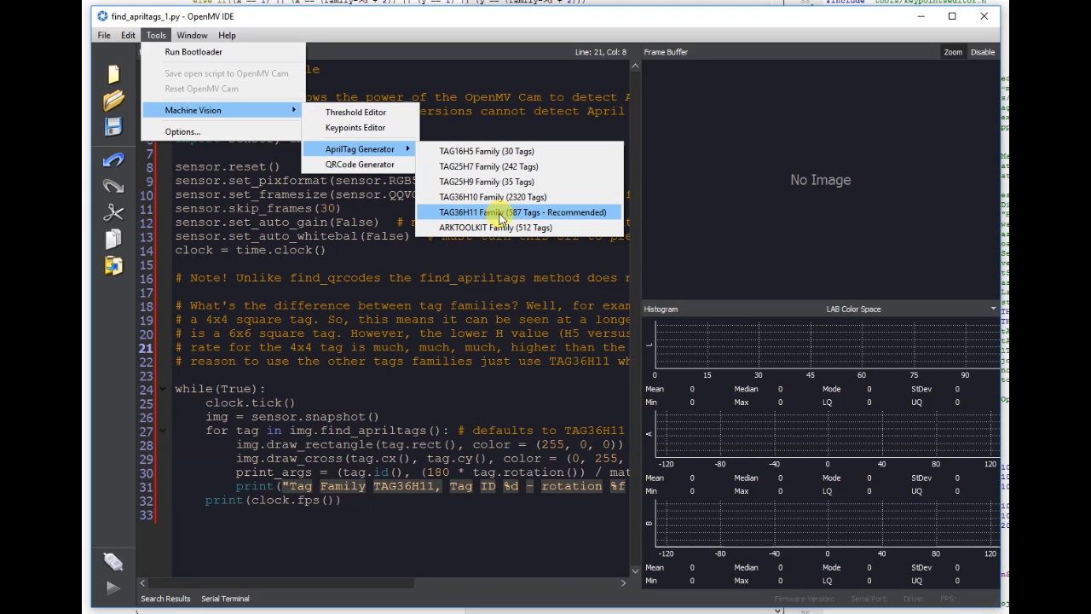
{"action": "left_click", "coordinate": [499, 212]}
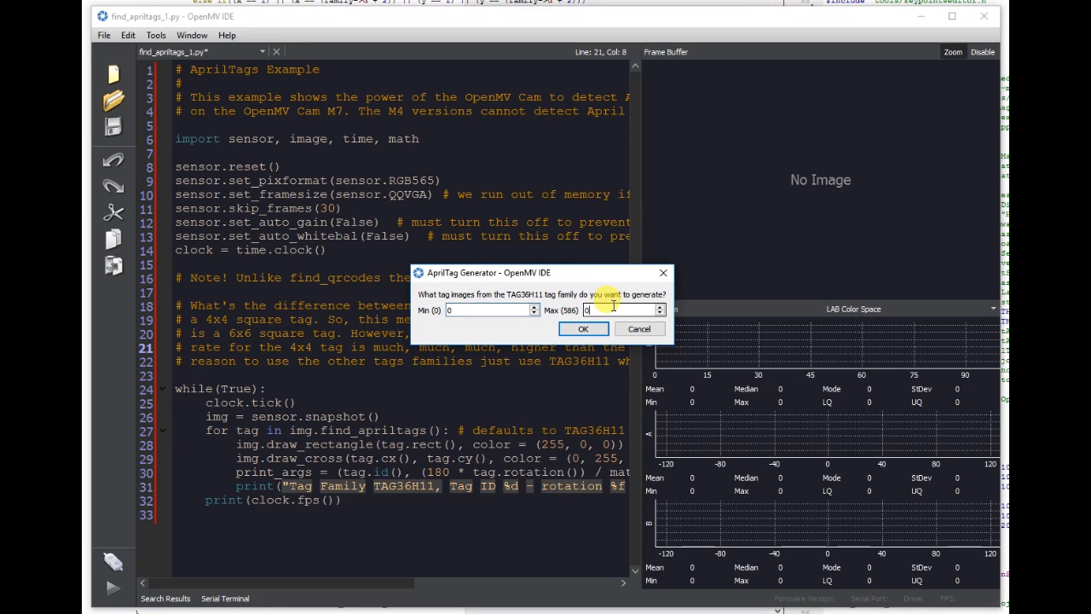
Request tags with Min 0 and Max 10, confirming generation of eleven TAG36H11 images
{"action": "type", "text": "10"}
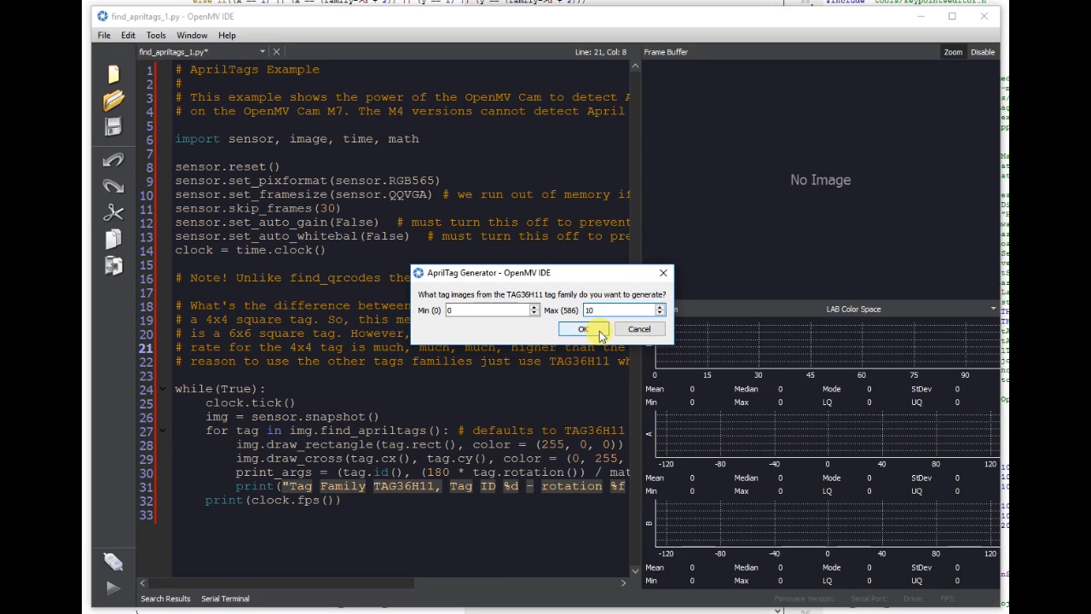
{"action": "left_click", "coordinate": [583, 329]}
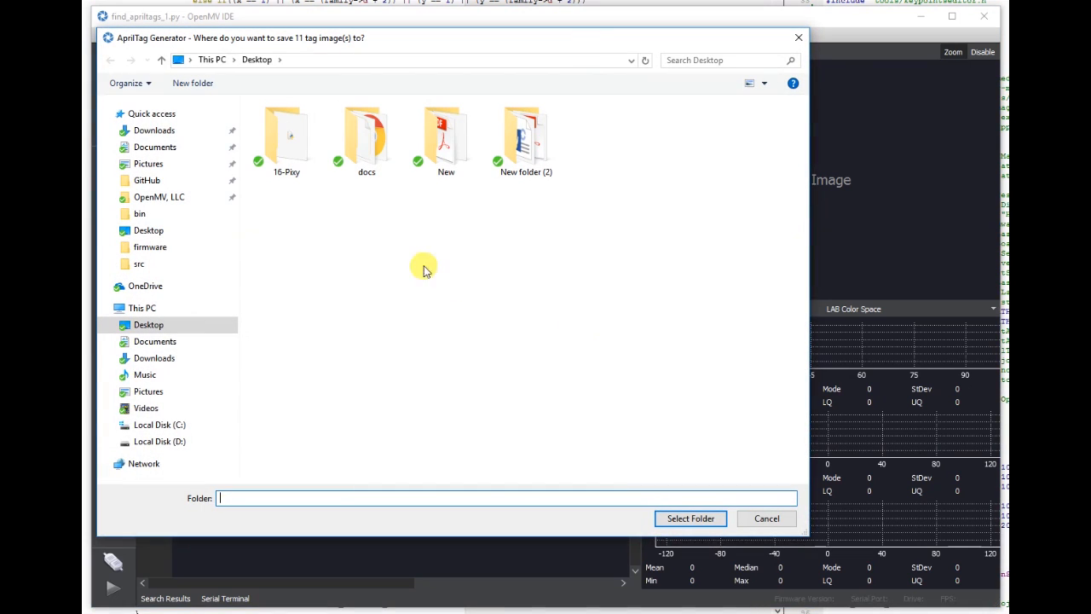
Create a new 'tags' folder on the Desktop and select it as the save location
{"action": "right_click", "coordinate": [423, 266]}
{"action": "type", "text": "tags"}
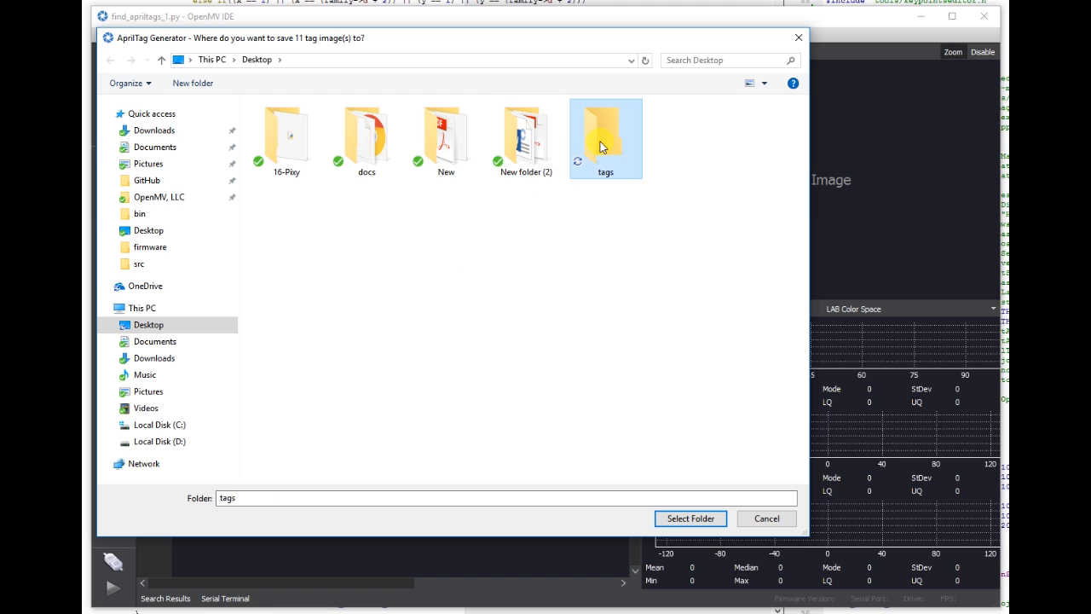
{"action": "left_click", "coordinate": [688, 518]}
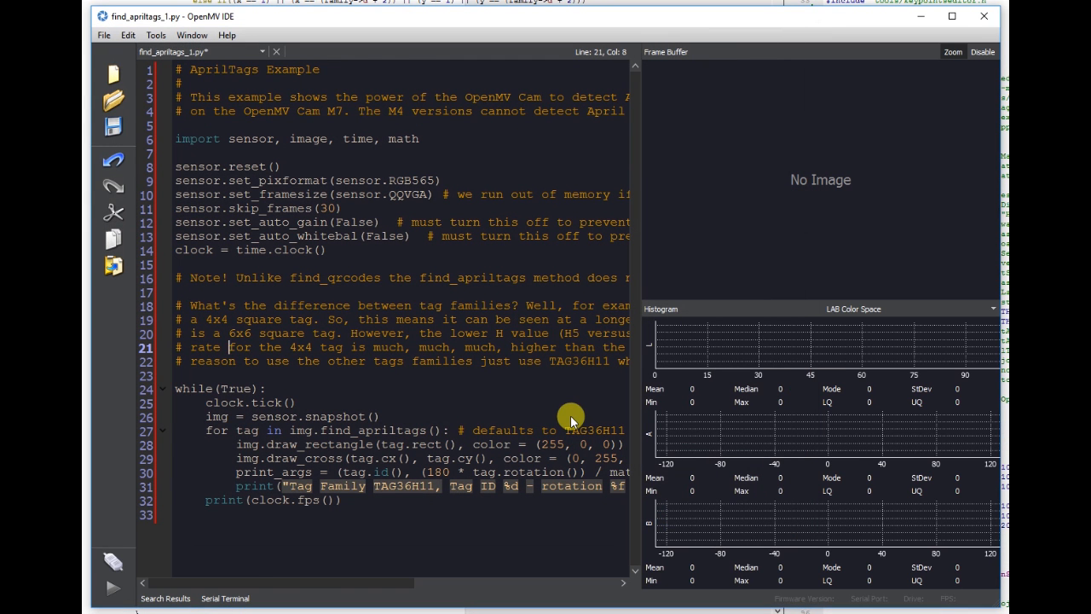
{"action": "mouse_move", "coordinate": [133, 116]}
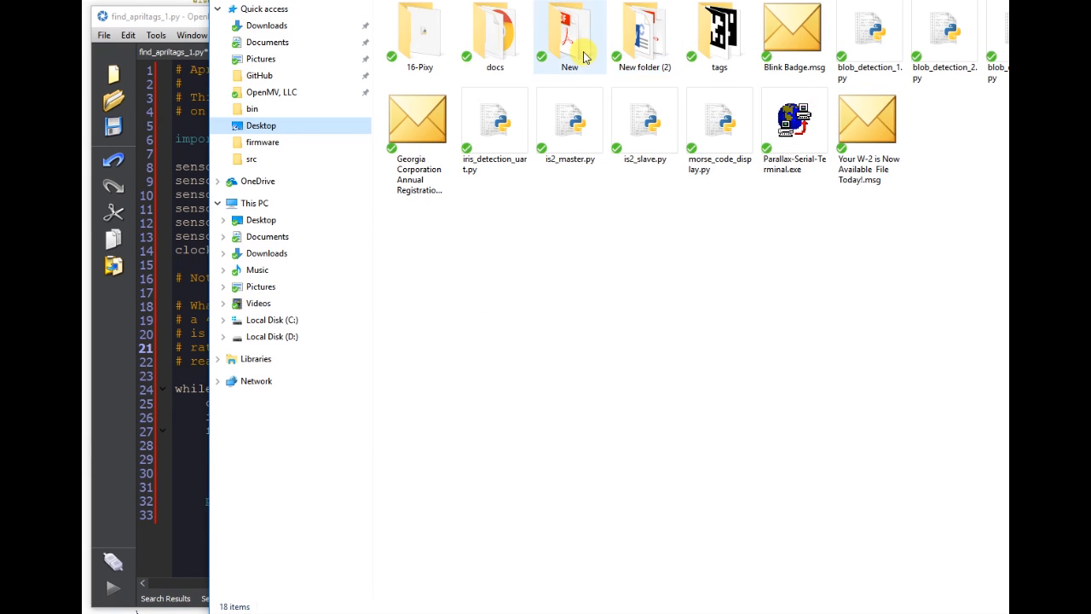
Browse into the Desktop 'tags' folder and view tag36h11_0.png
{"action": "double_click", "coordinate": [569, 31]}
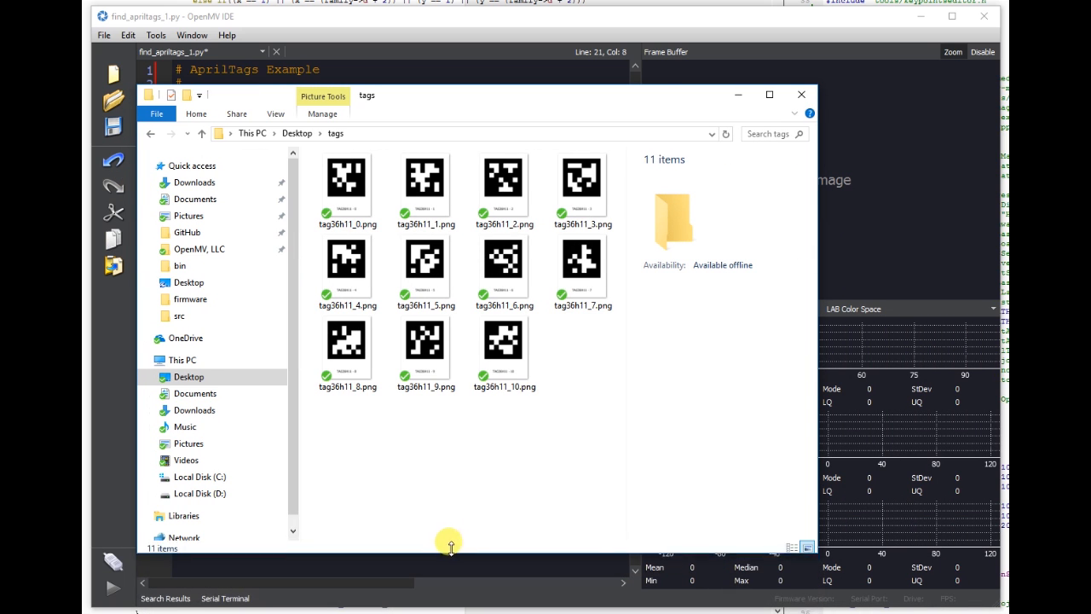
{"action": "left_click", "coordinate": [348, 181]}
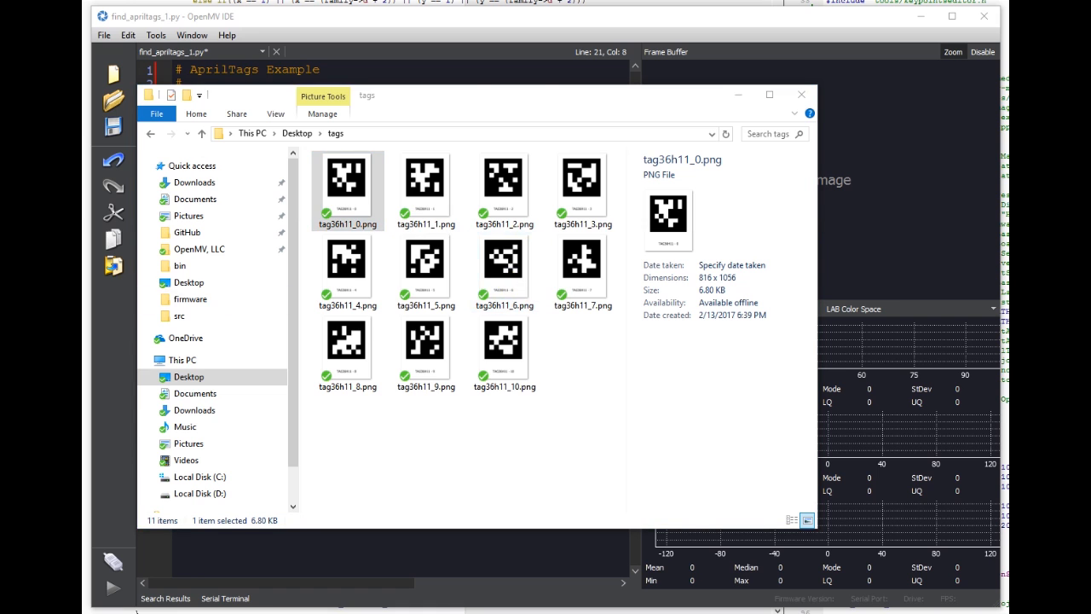
{"action": "double_click", "coordinate": [347, 179]}
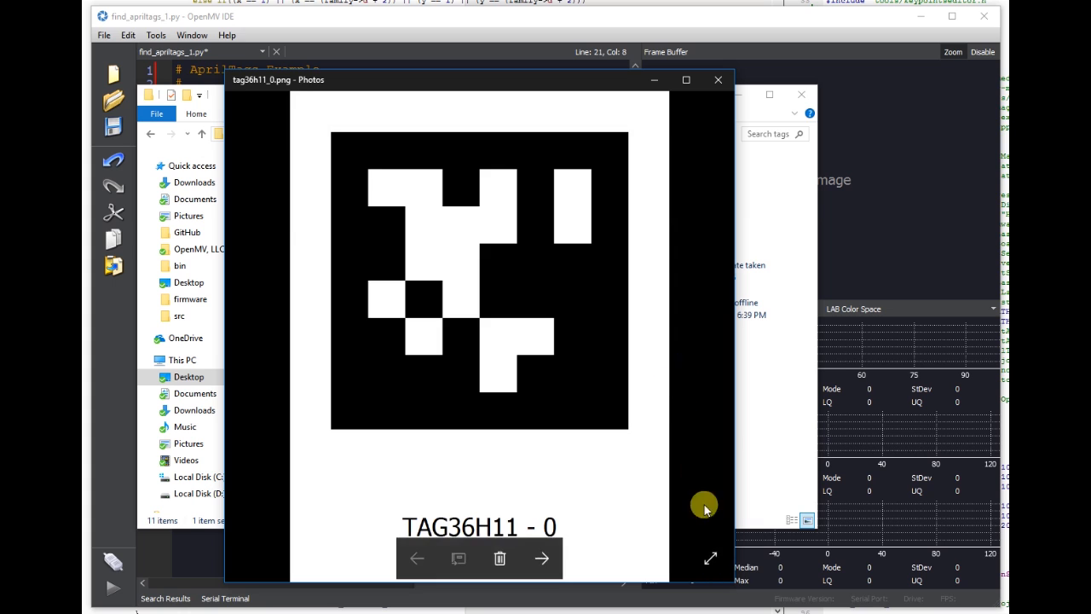
Step through the next tag images in Photos, from tag 1 onward to tag 9
{"action": "left_click", "coordinate": [542, 559]}
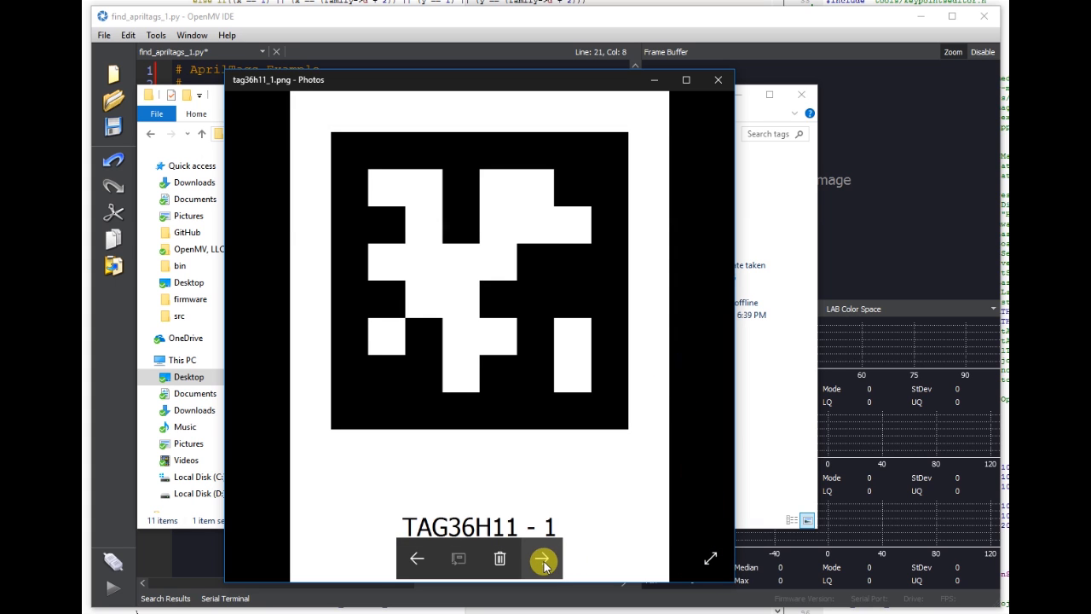
{"action": "left_click", "coordinate": [542, 559]}
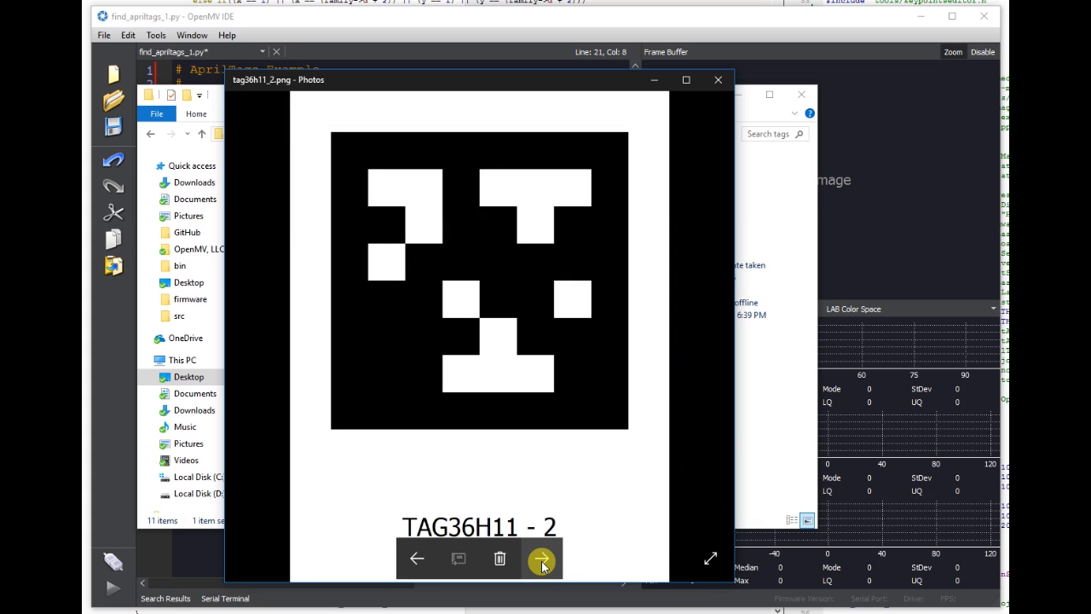
{"action": "left_click", "coordinate": [542, 559]}
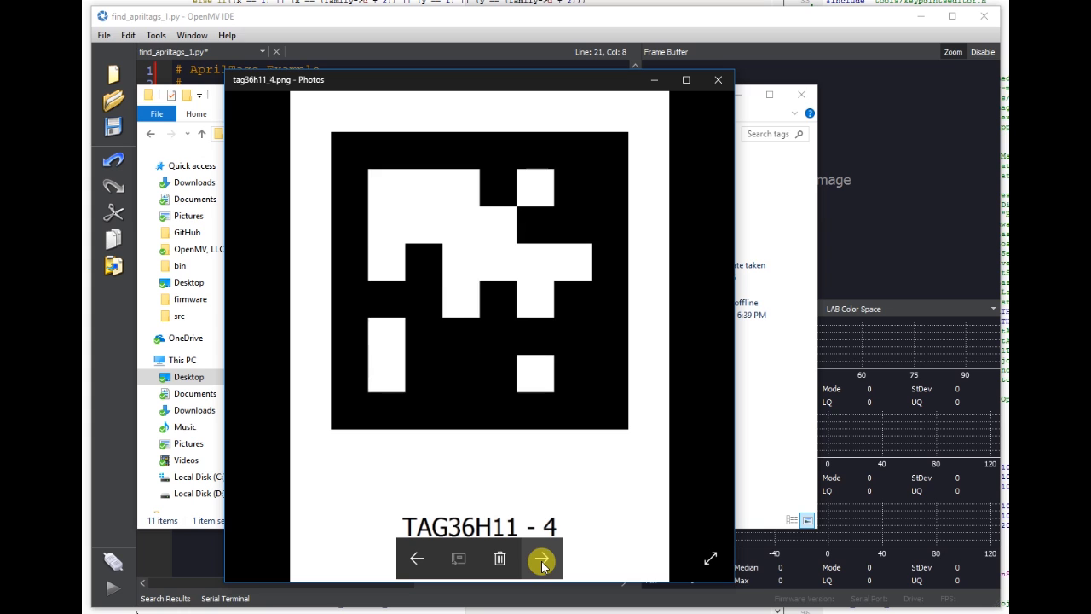
{"action": "left_click", "coordinate": [542, 559]}
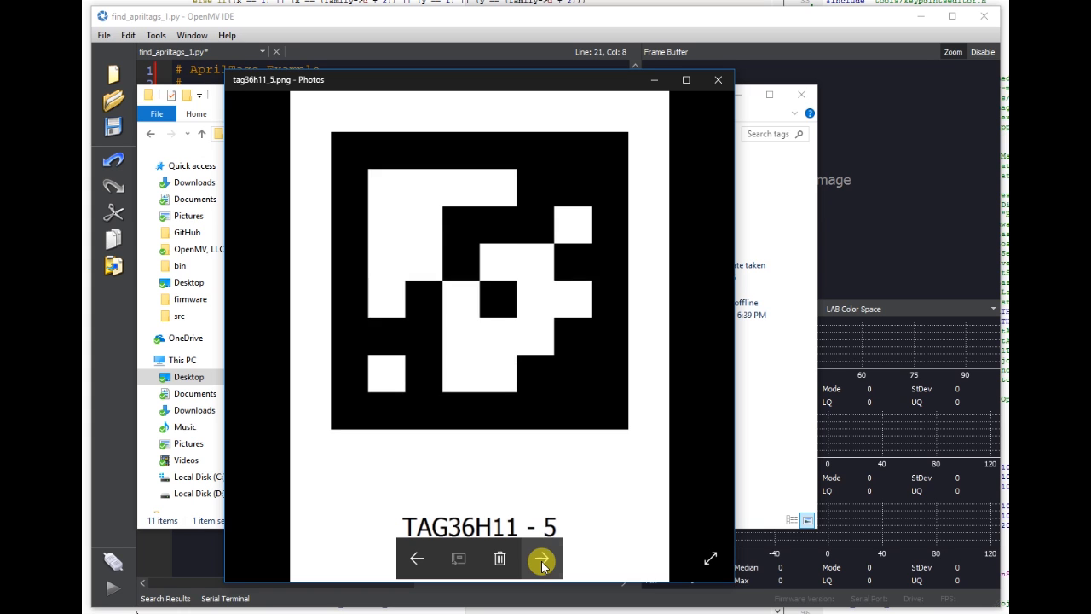
{"action": "left_click", "coordinate": [542, 559]}
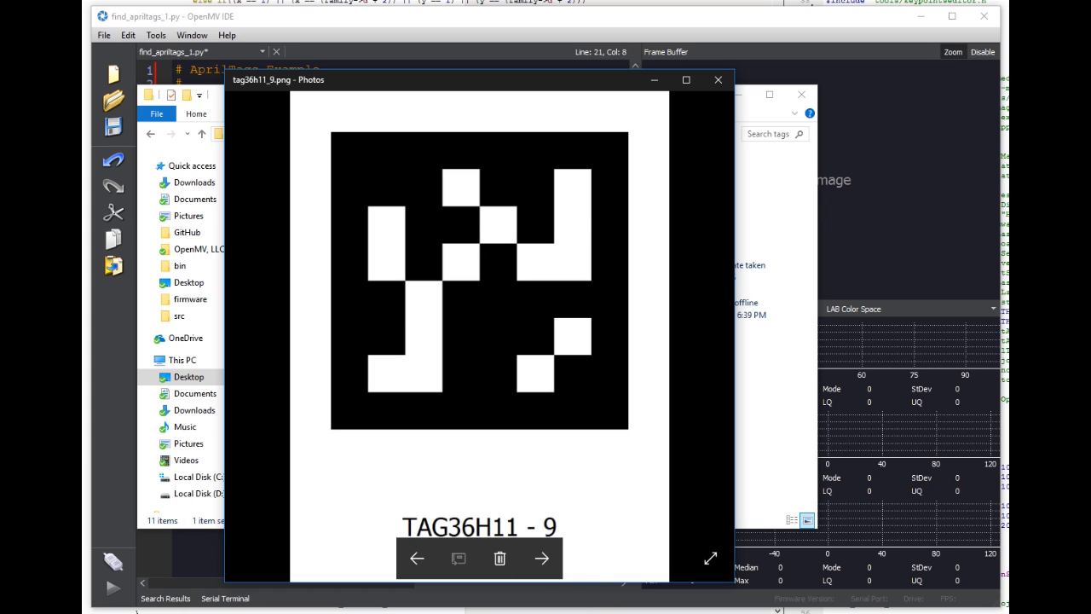